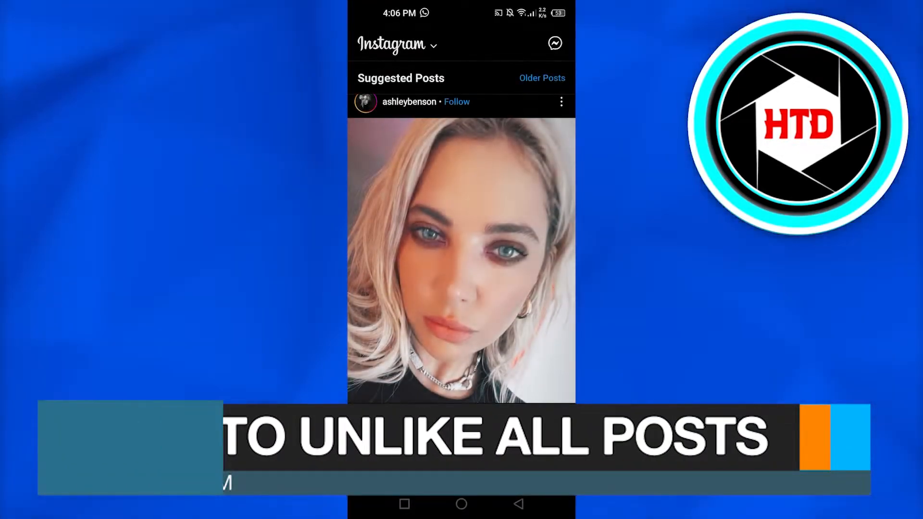
# Step: Go from the feed to the account's own profile and reach Your activity
pyautogui.scroll(-3)
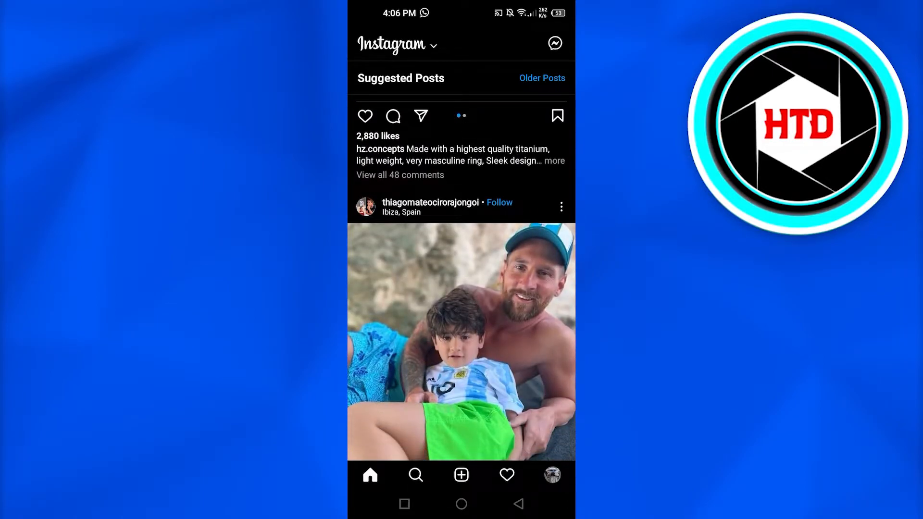
pyautogui.scroll(-3)
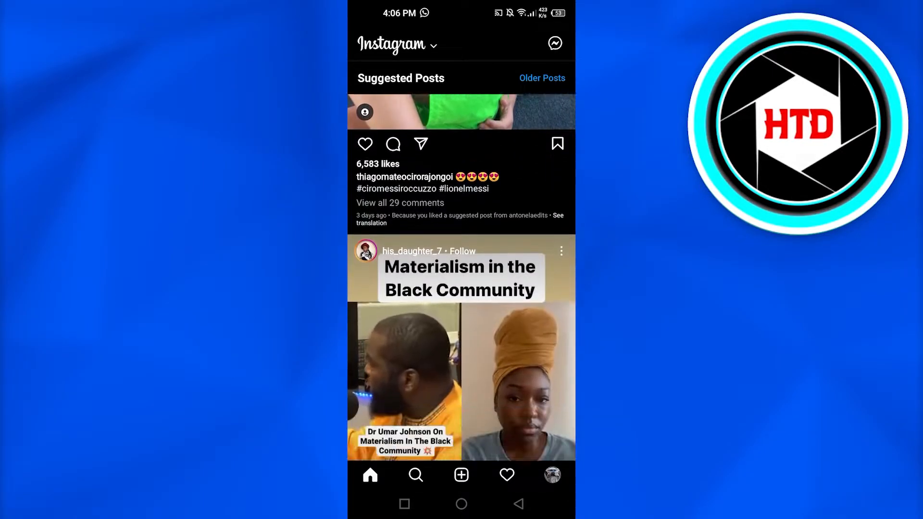
pyautogui.scroll(-3)
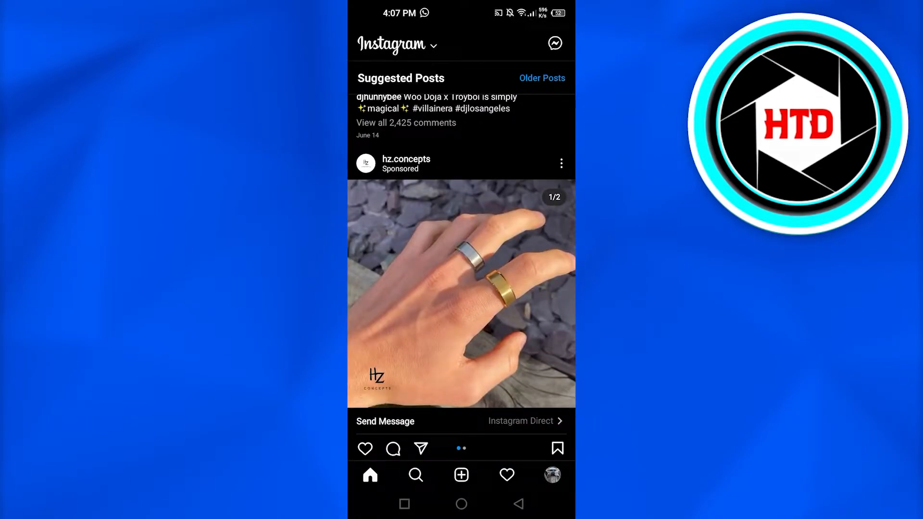
pyautogui.click(551, 475)
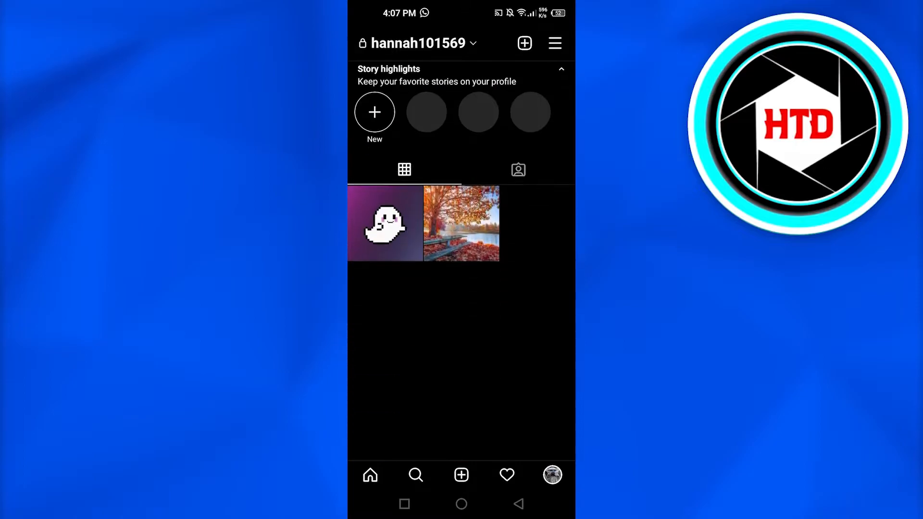
pyautogui.scroll(-3)
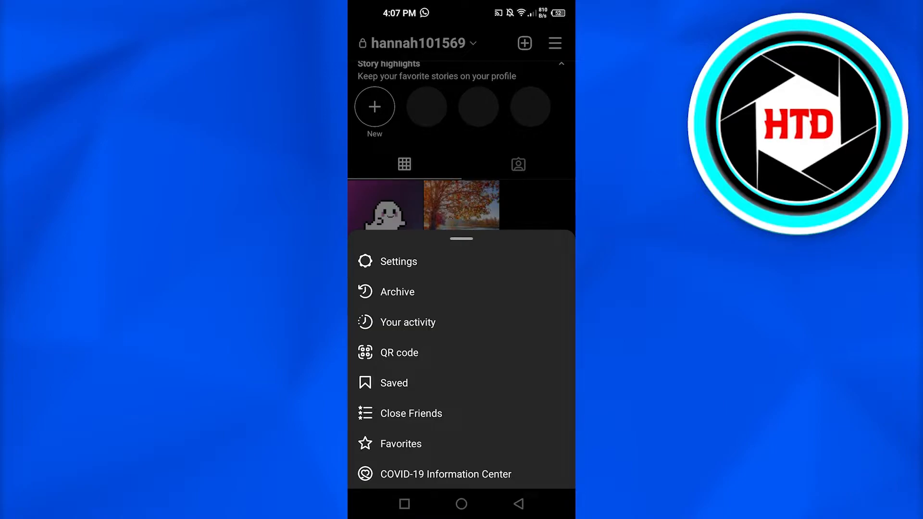
pyautogui.click(409, 322)
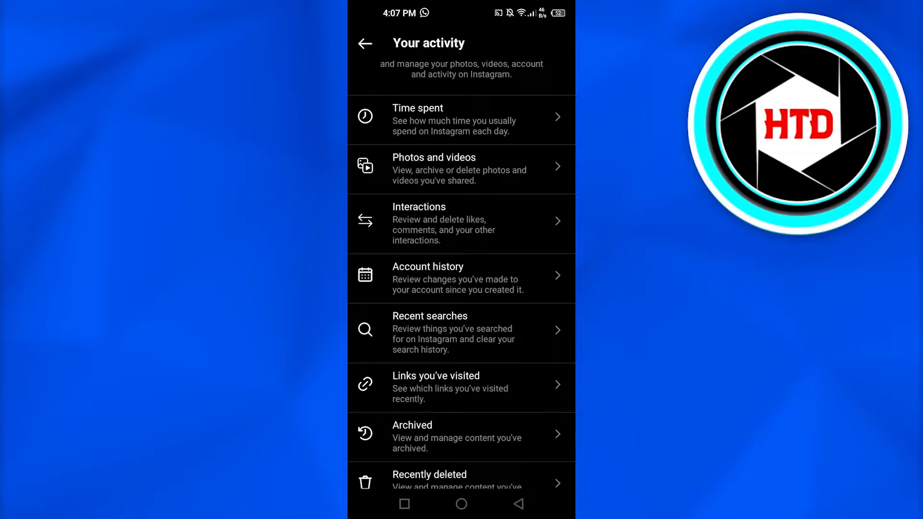
# Step: Reach the Likes page through Interactions, listing the liked posts
pyautogui.scroll(-3)
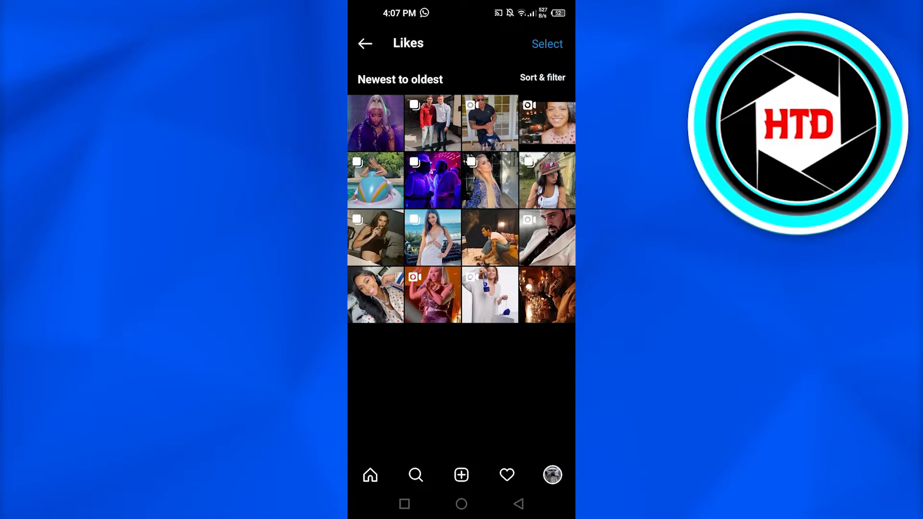
# Step: Select ten liked posts and confirm Unlike (10) in the dialog
pyautogui.click(545, 44)
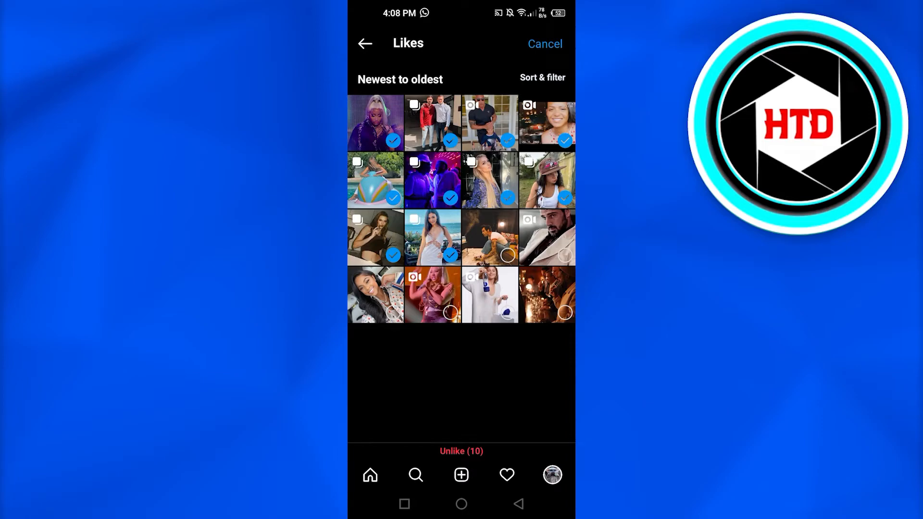
pyautogui.click(461, 451)
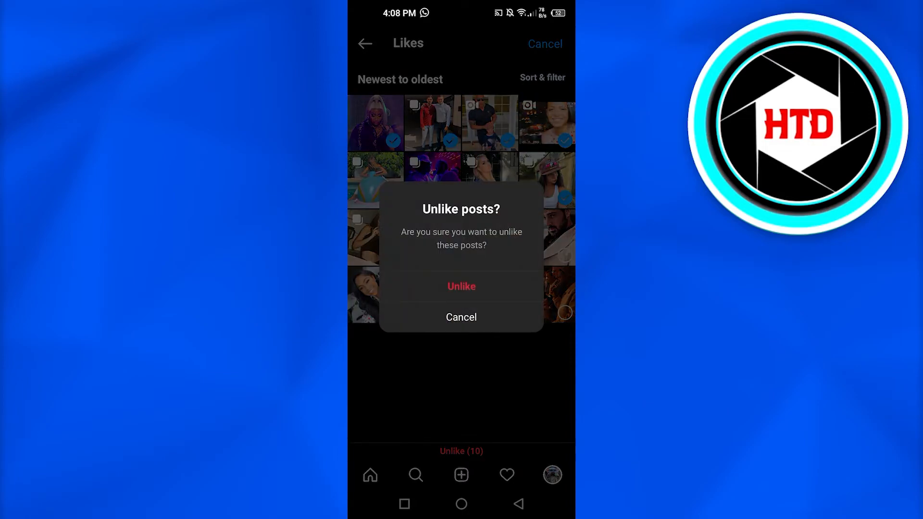
pyautogui.click(461, 286)
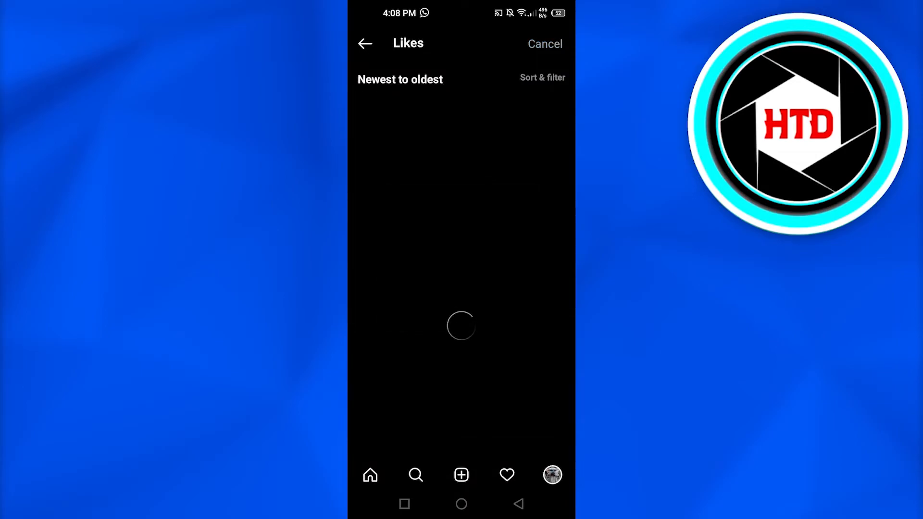